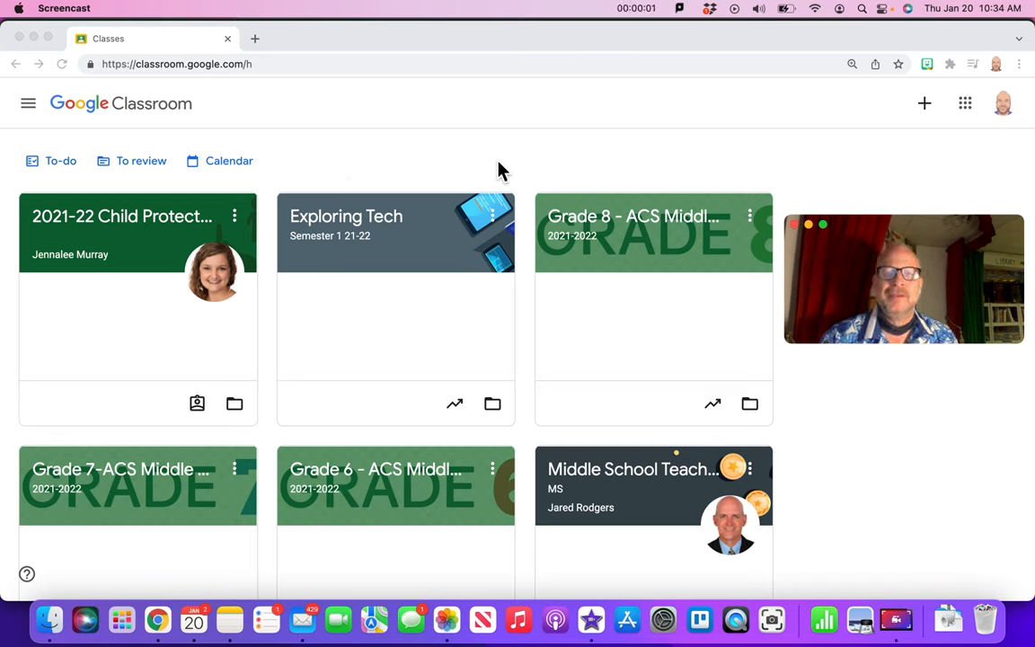
pyautogui.moveTo(798, 417)
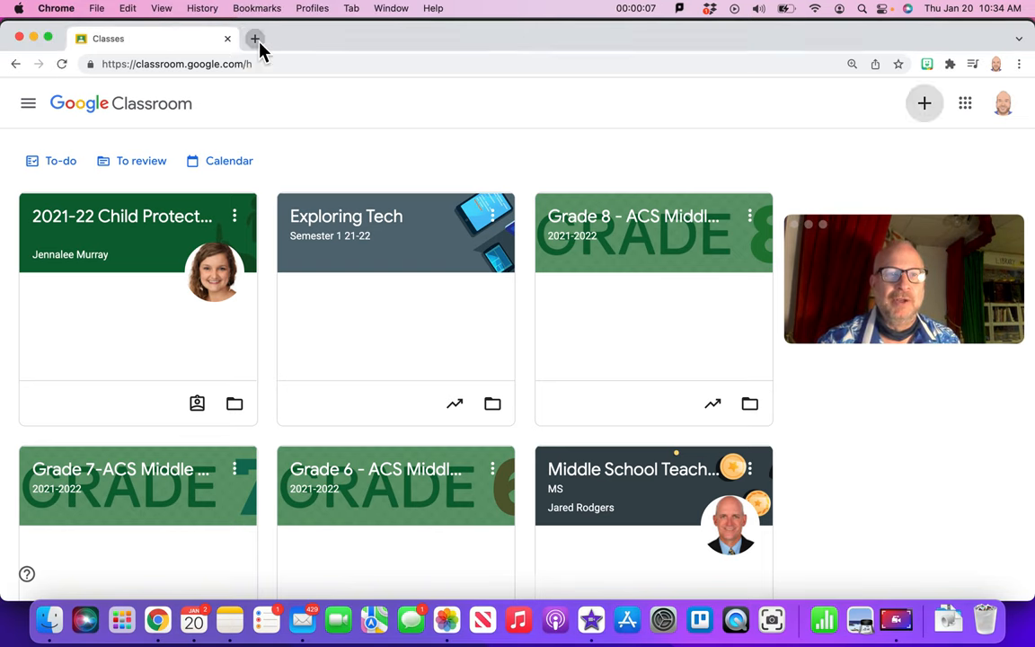
# - Open a new Chrome tab beside the Google Classroom classes tab for mytechttoos.com
pyautogui.click(255, 38)
pyautogui.write('https://www.mytechttoos.com')
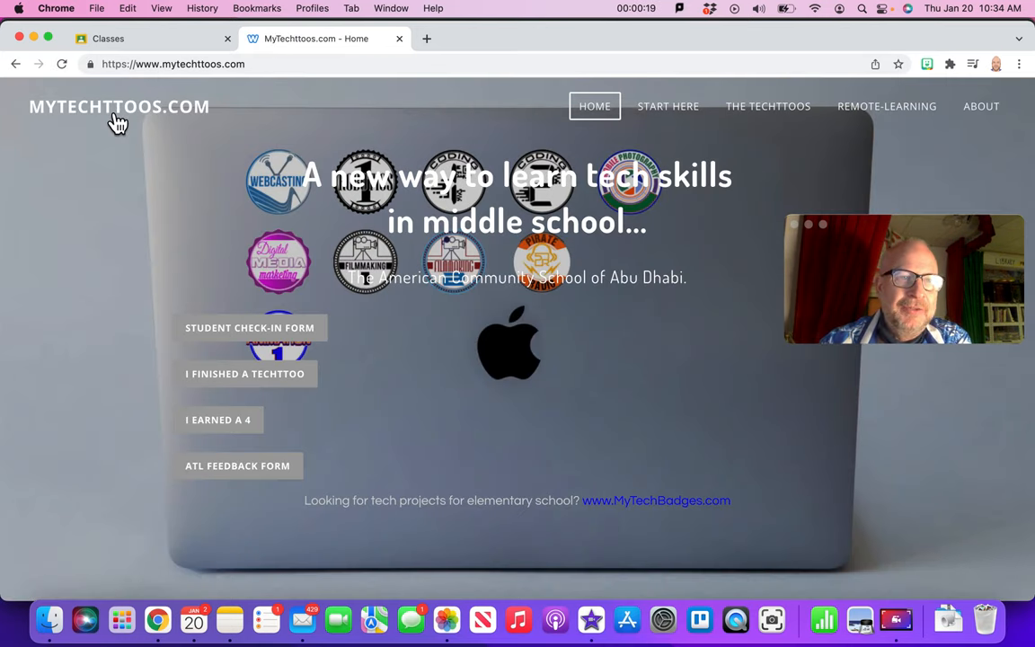
pyautogui.moveTo(130, 124)
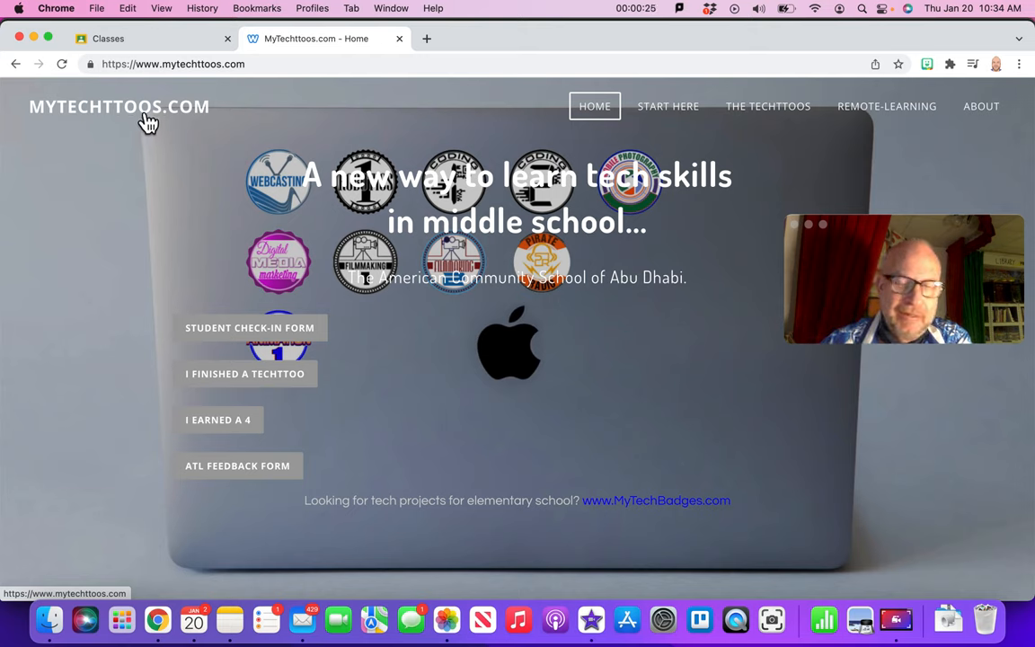
pyautogui.moveTo(95, 128)
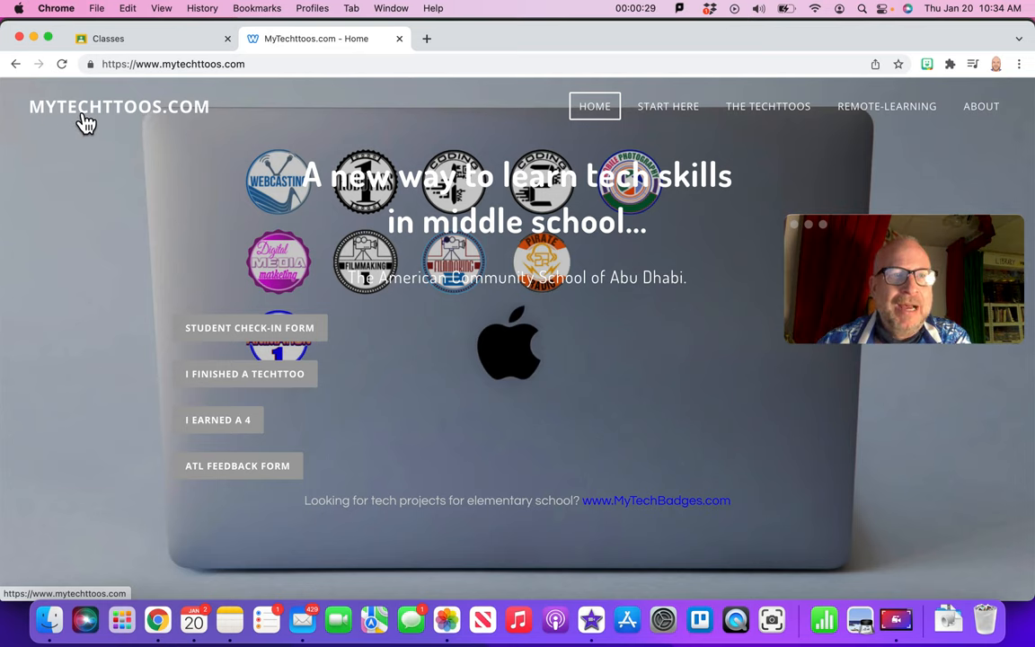
pyautogui.moveTo(164, 139)
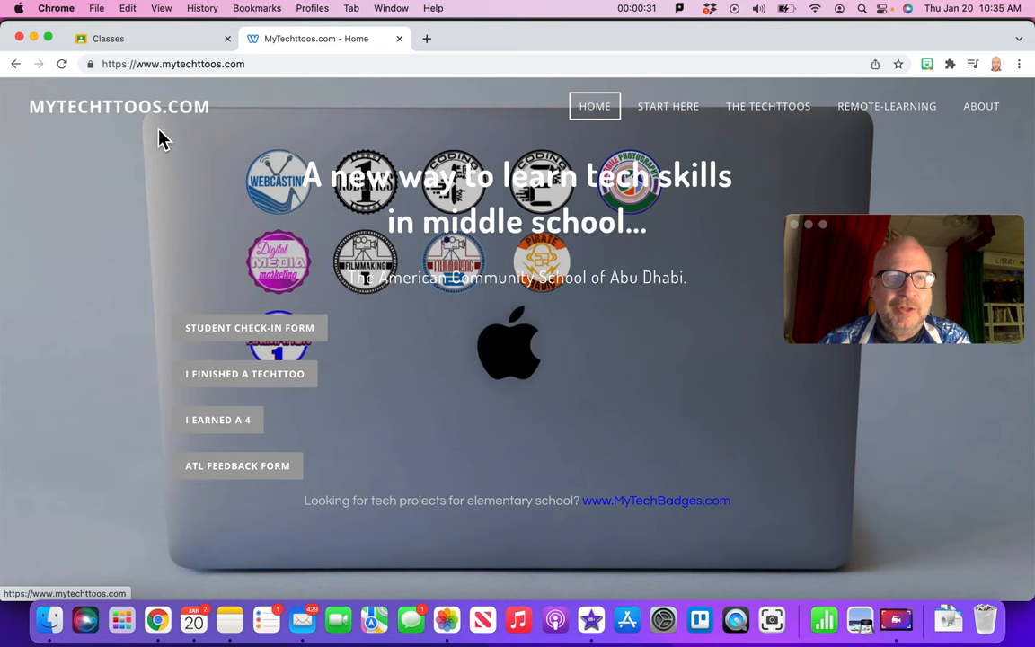
pyautogui.moveTo(171, 133)
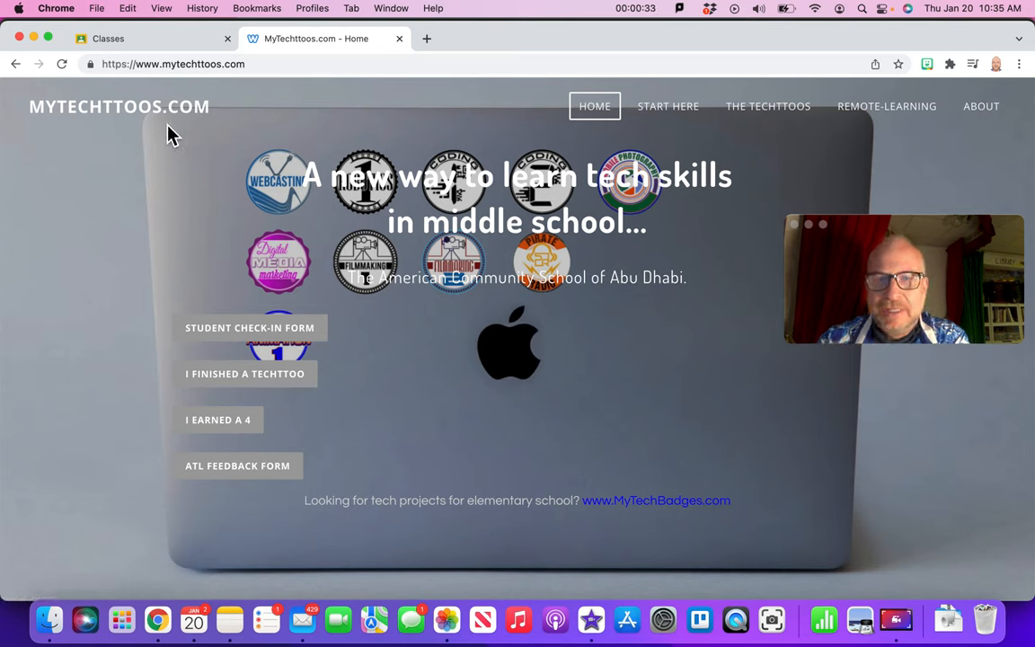
pyautogui.moveTo(368, 344)
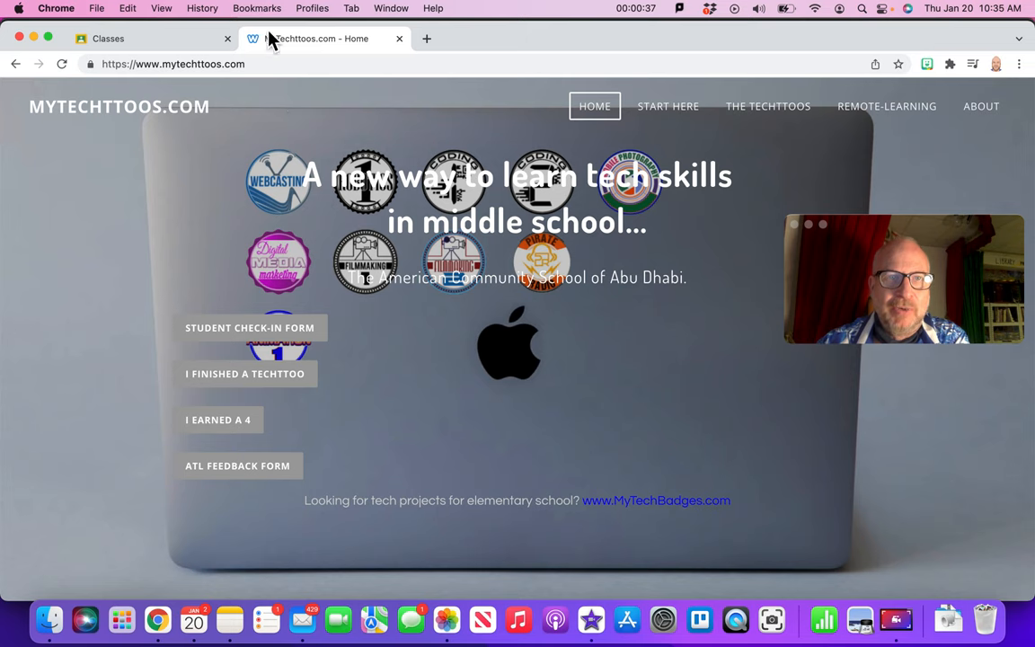
# - Bookmark the MyTechttoos.com home page into the Bookmarks Bar folder under its page title
pyautogui.click(257, 8)
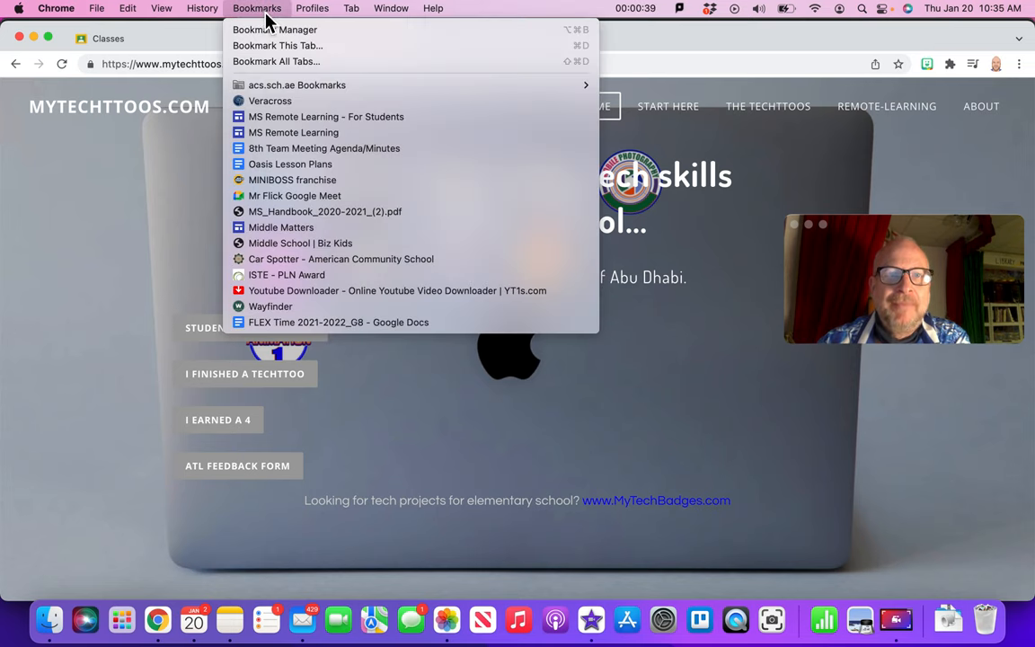
pyautogui.moveTo(288, 46)
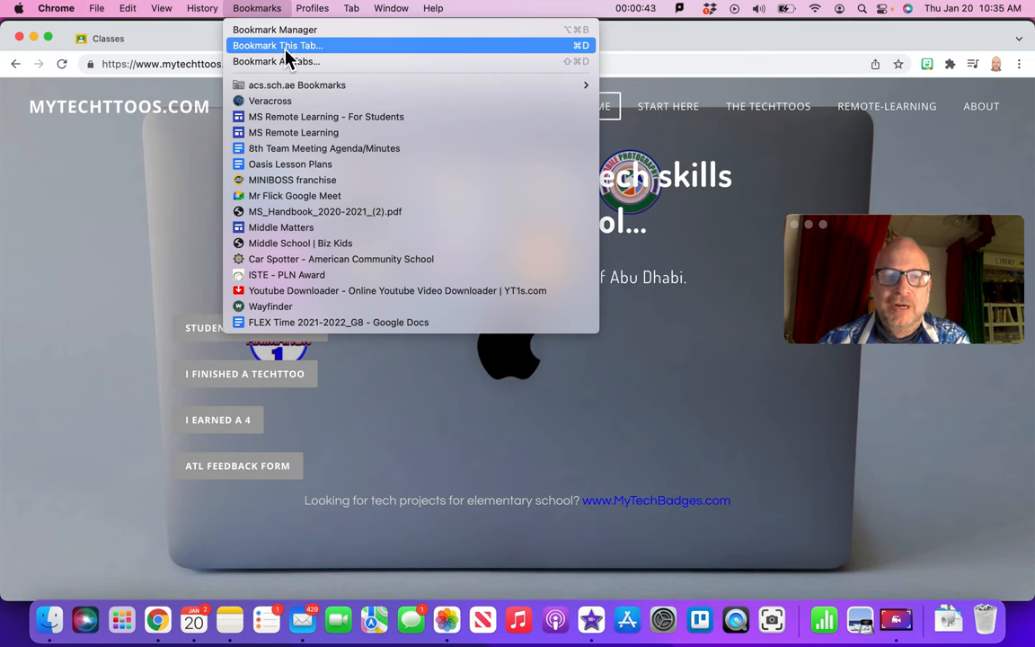
pyautogui.click(278, 46)
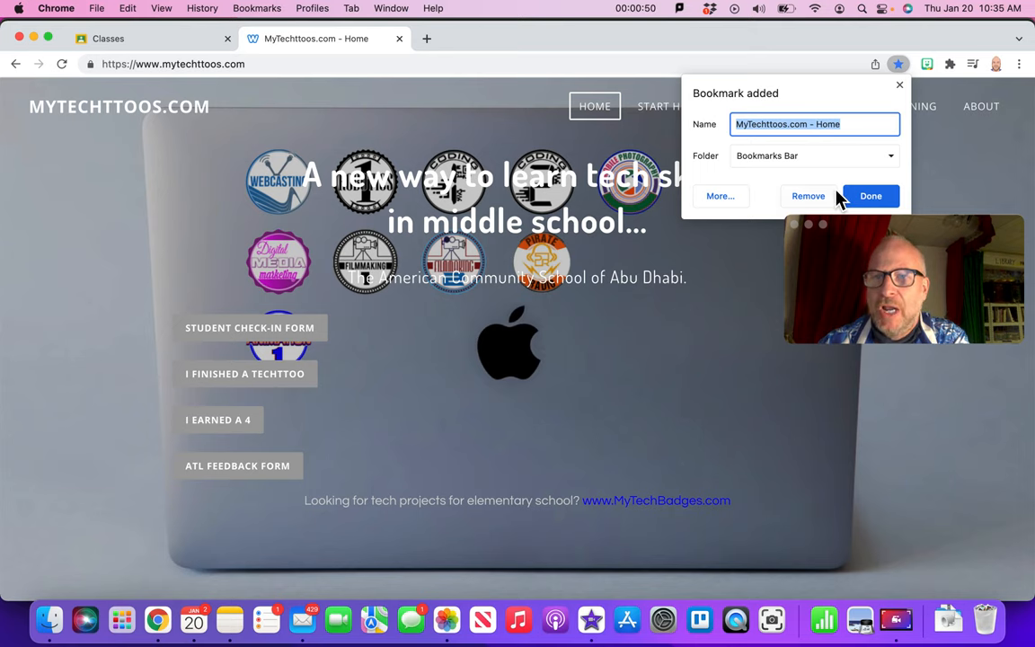
pyautogui.click(869, 196)
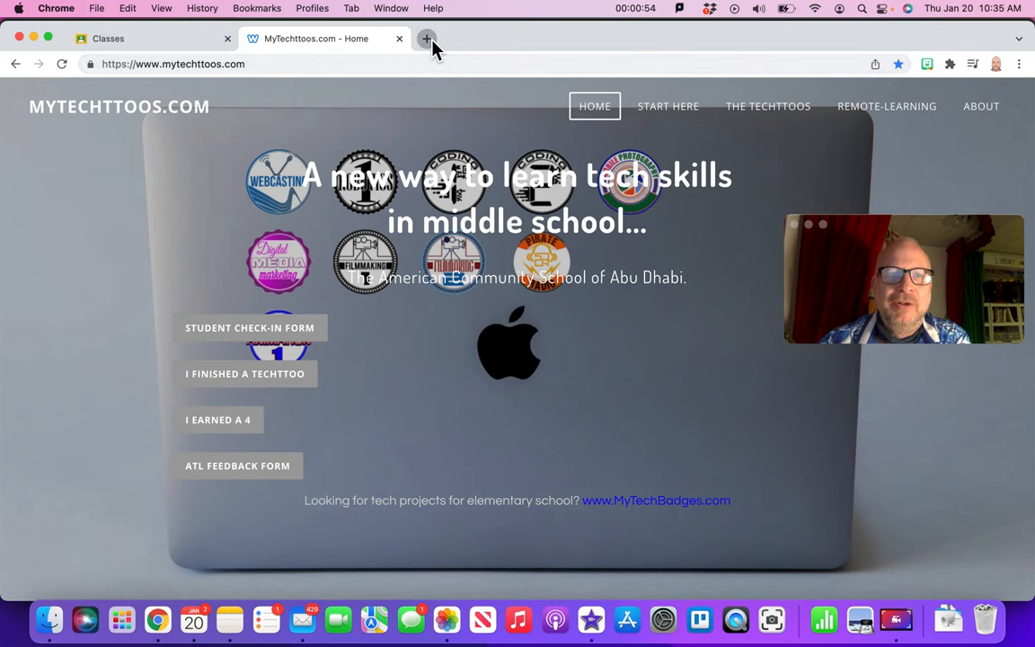
# - In a third new tab, open the 'MyTechttoos.com - Home' bookmark from the bar's overflow
pyautogui.click(426, 39)
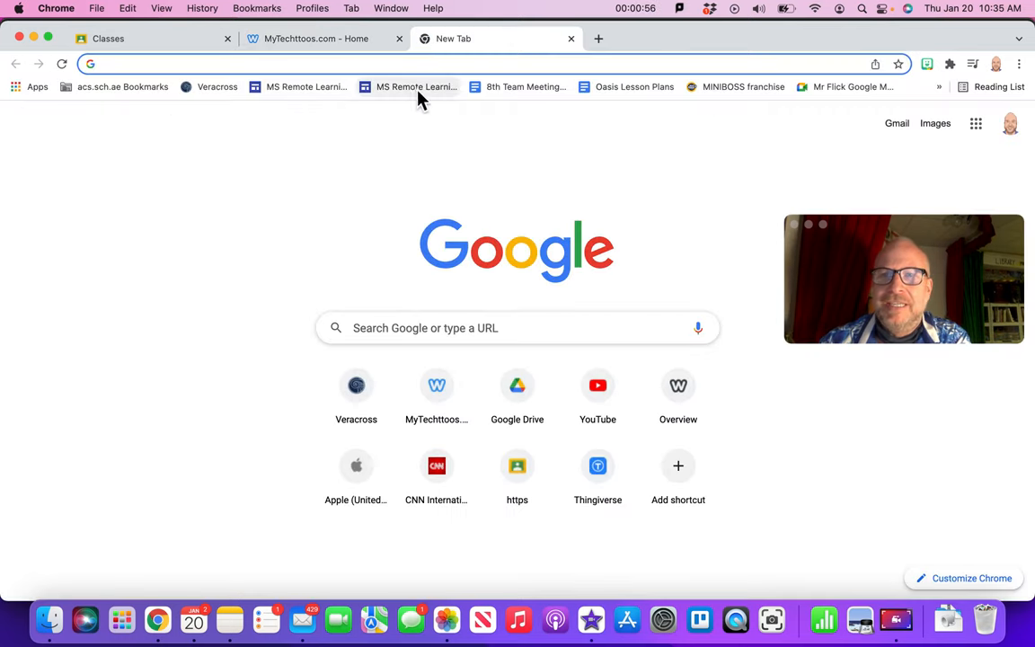
pyautogui.moveTo(220, 101)
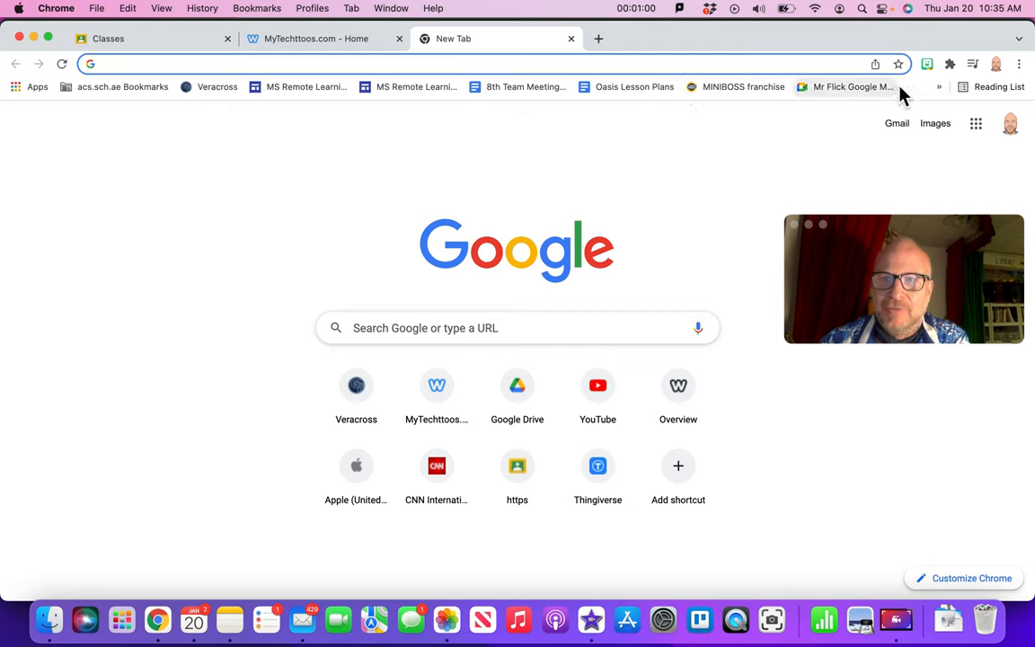
pyautogui.click(939, 86)
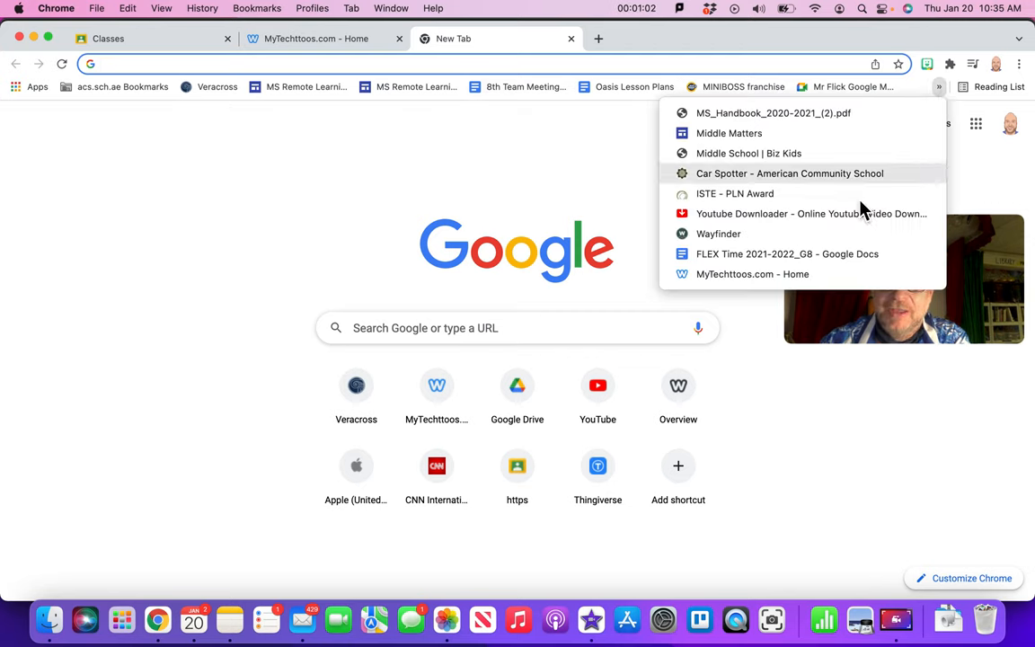
pyautogui.moveTo(736, 274)
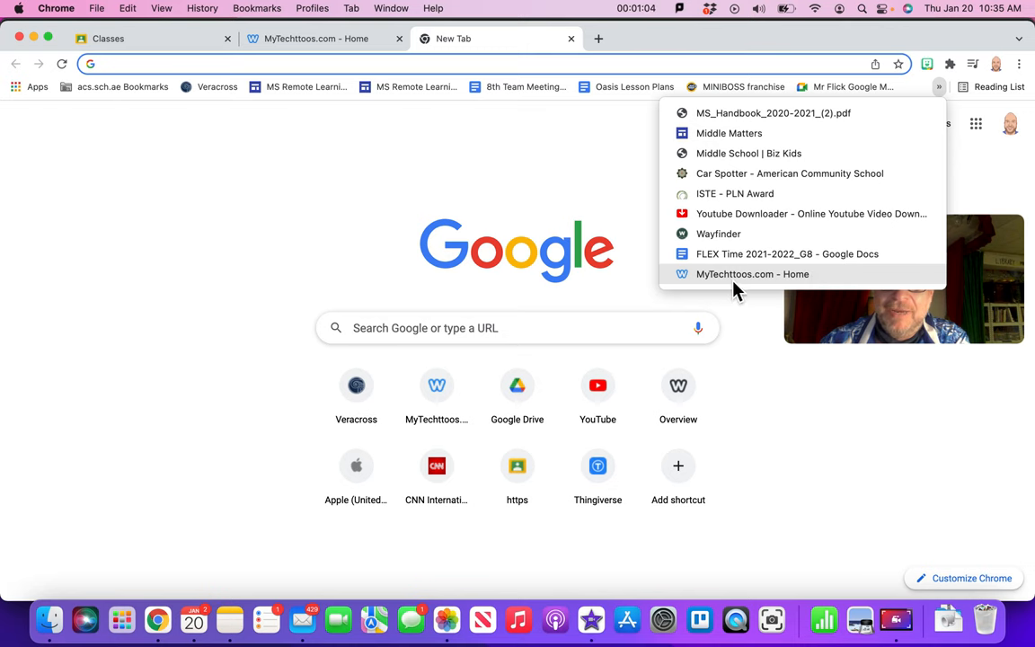
pyautogui.click(751, 274)
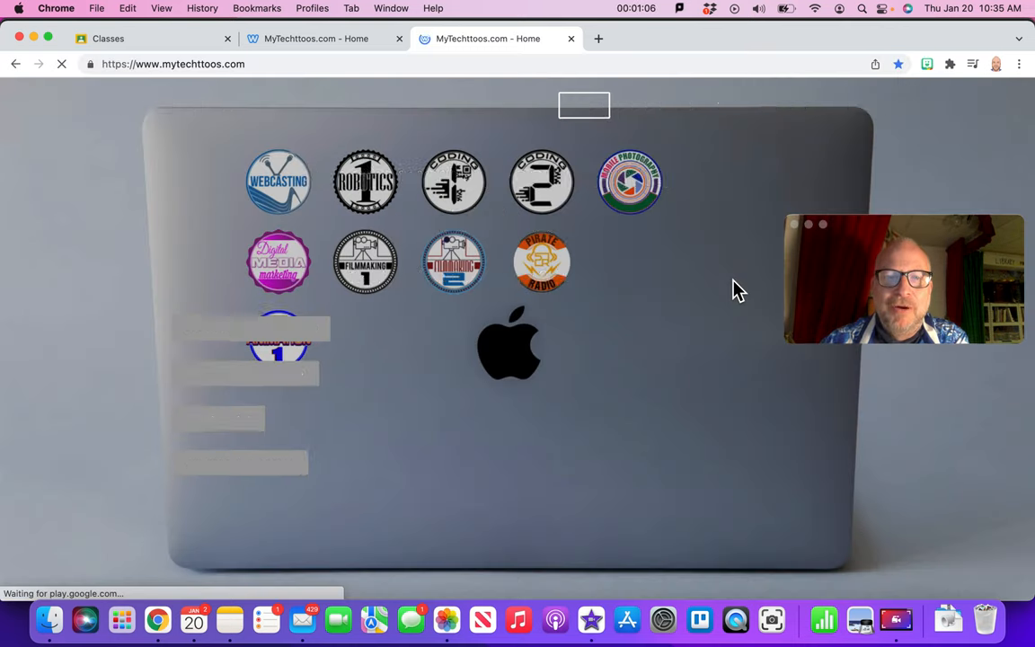